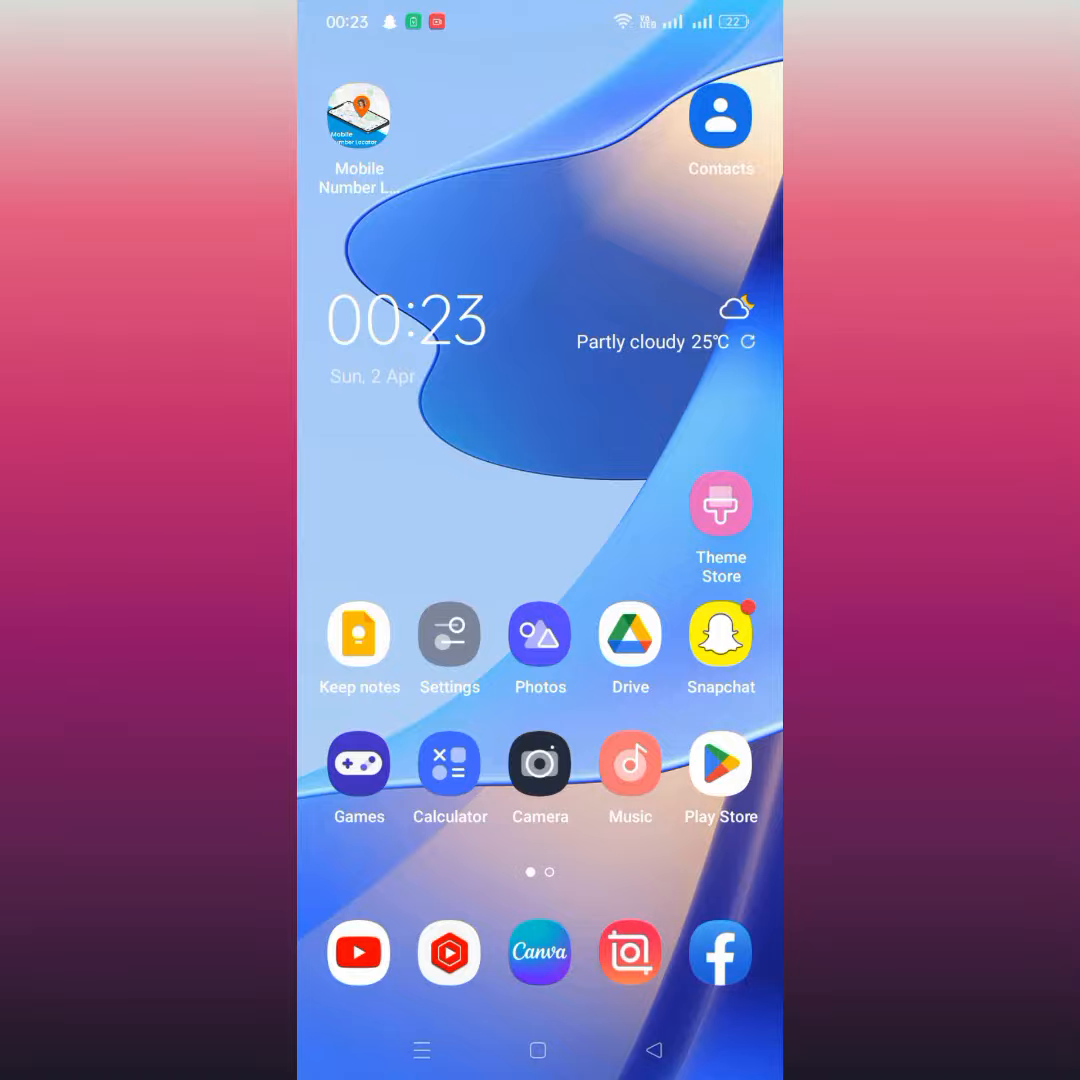
# - Confirm in Settings that Wi-Fi is connected to GOFLAXI NET CANAL PARK and go back
pyautogui.click(448, 630)
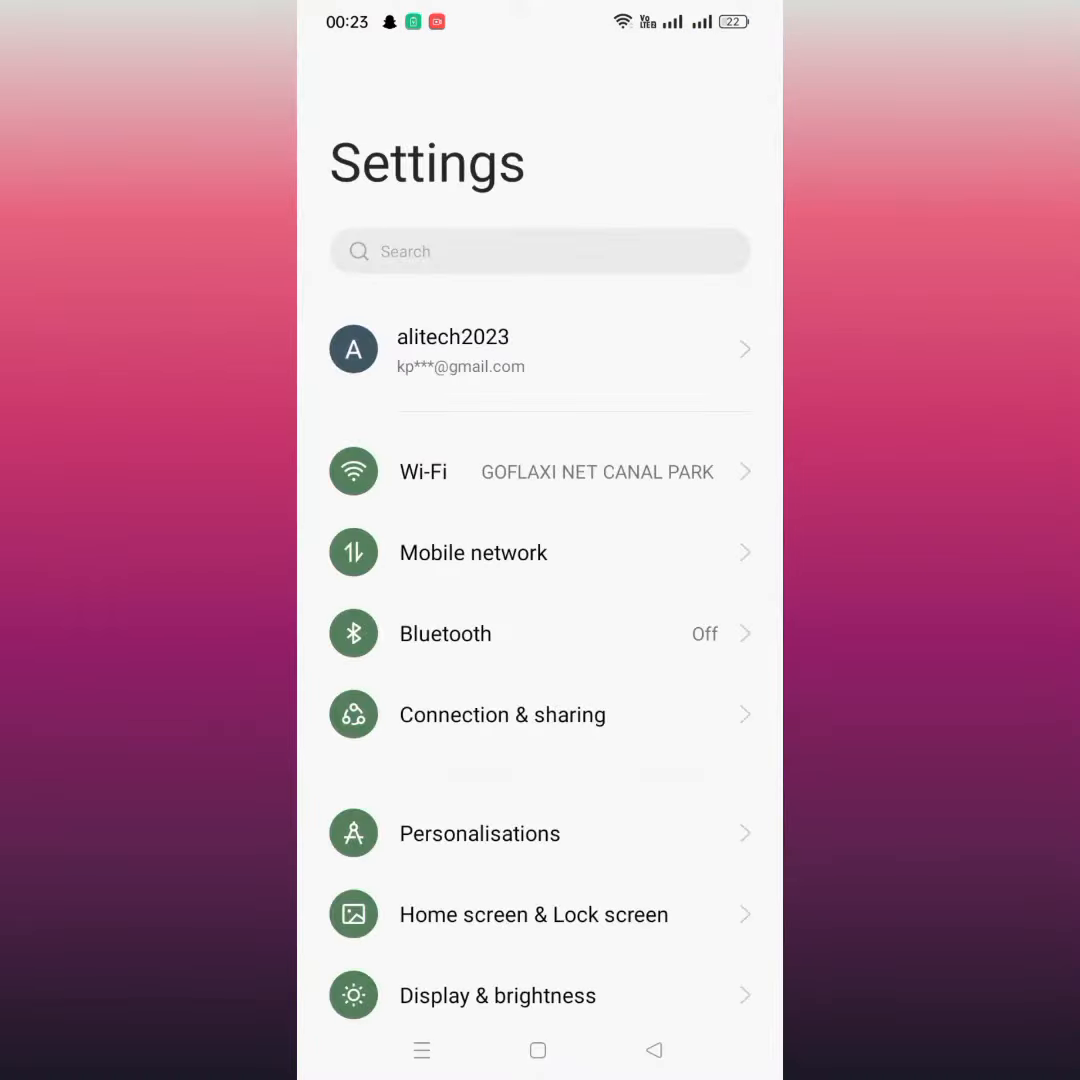
pyautogui.click(422, 472)
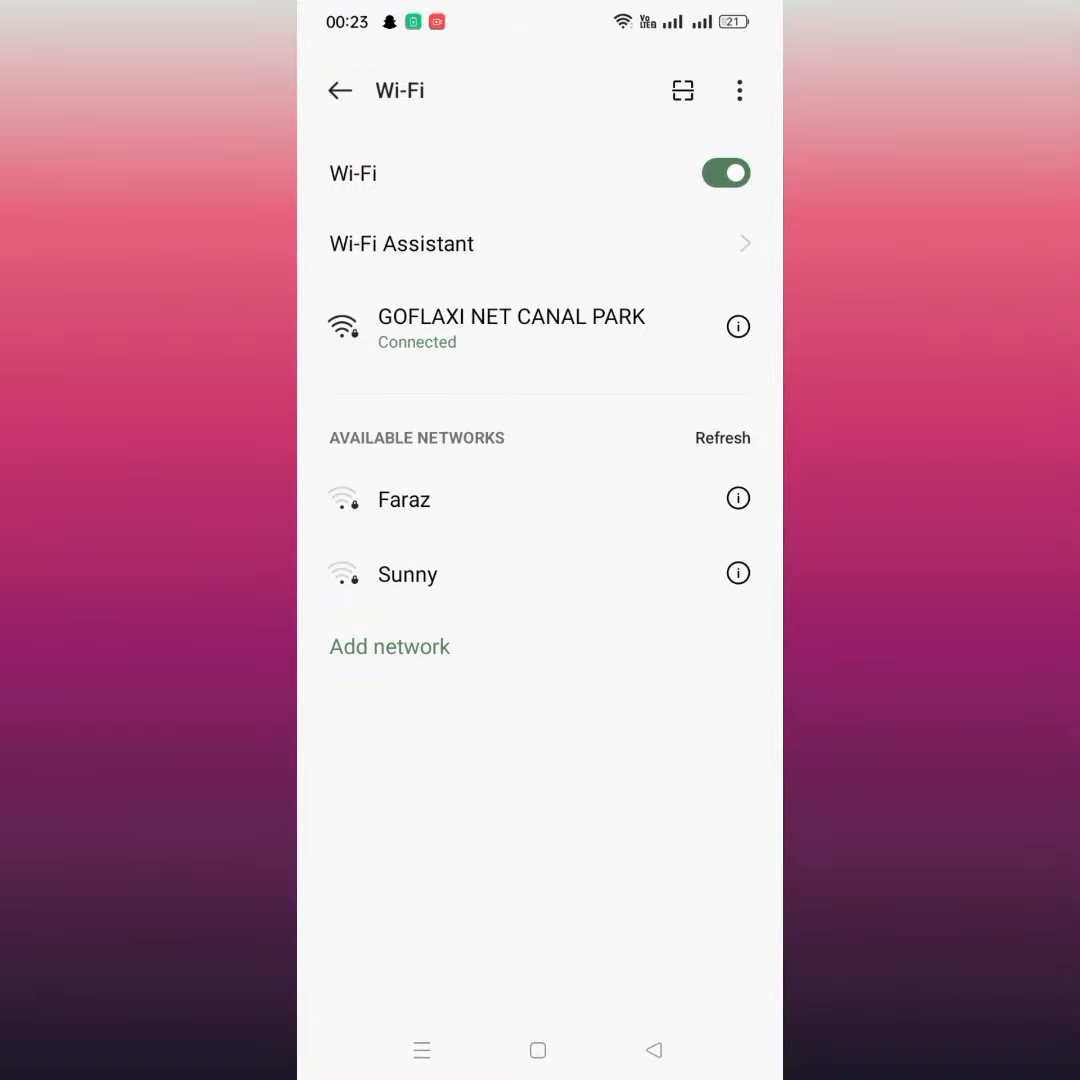
pyautogui.click(340, 90)
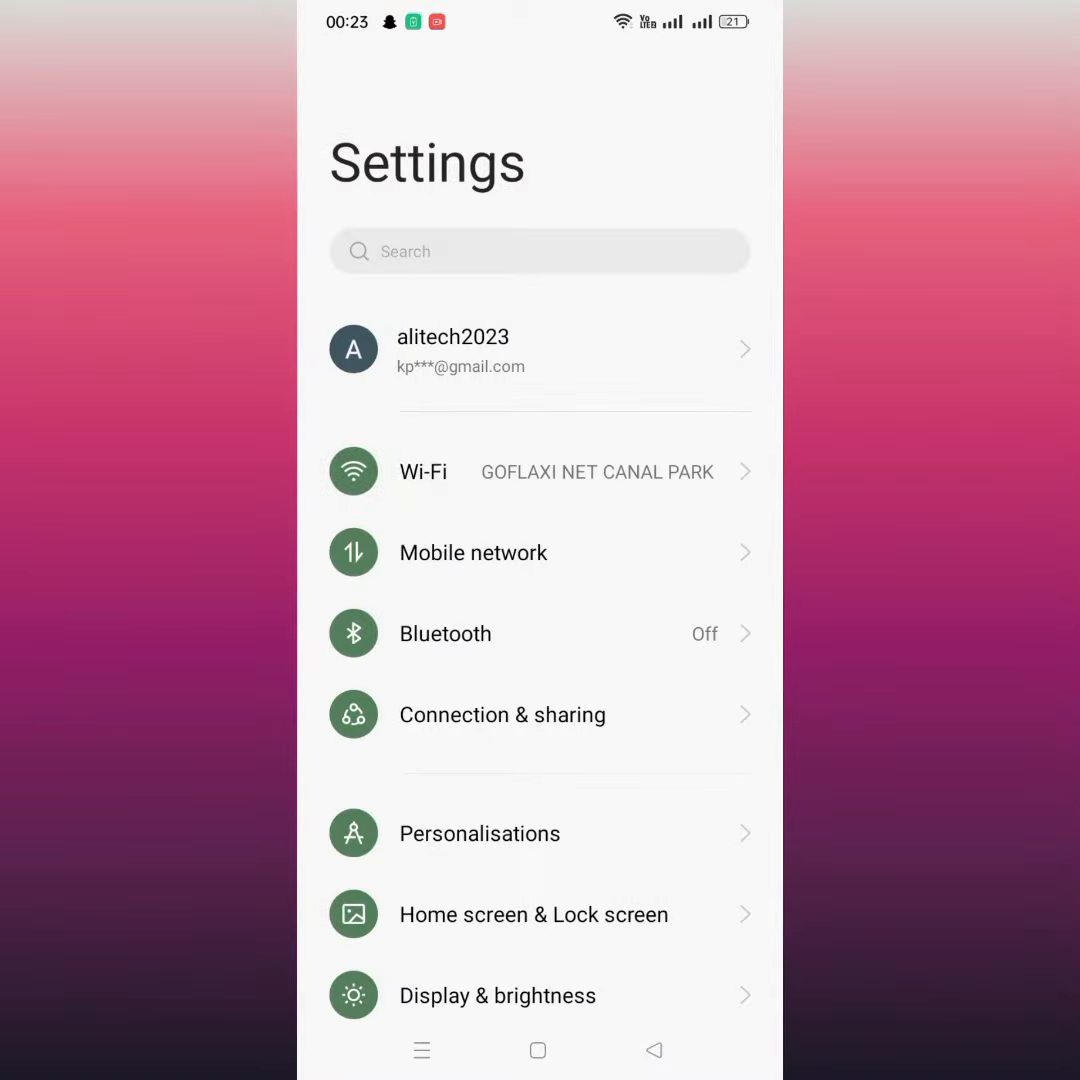
# - Look up 'snapchat' in Play Store from recent searches and confirm it shows Open, no update
pyautogui.click(538, 1050)
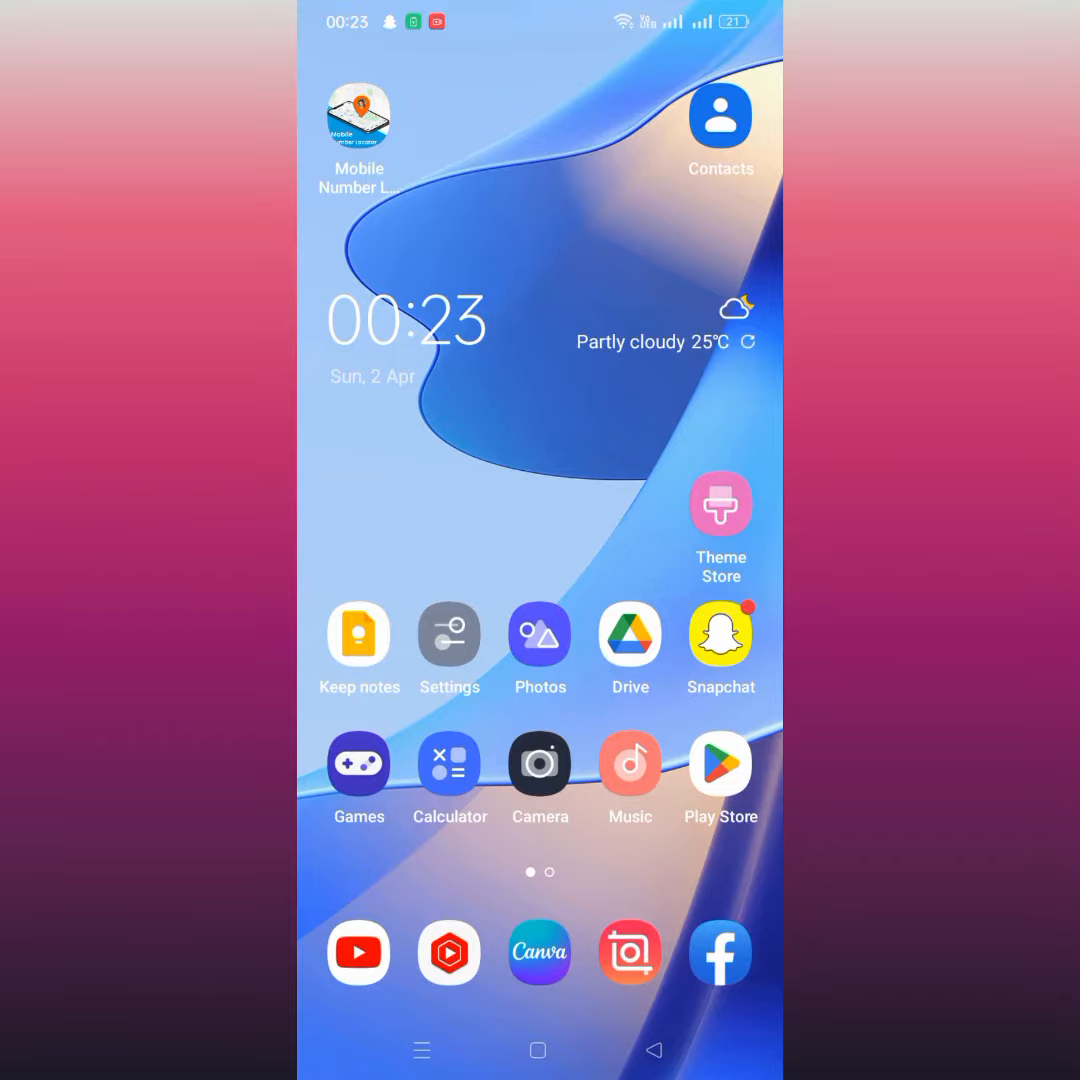
pyautogui.click(720, 764)
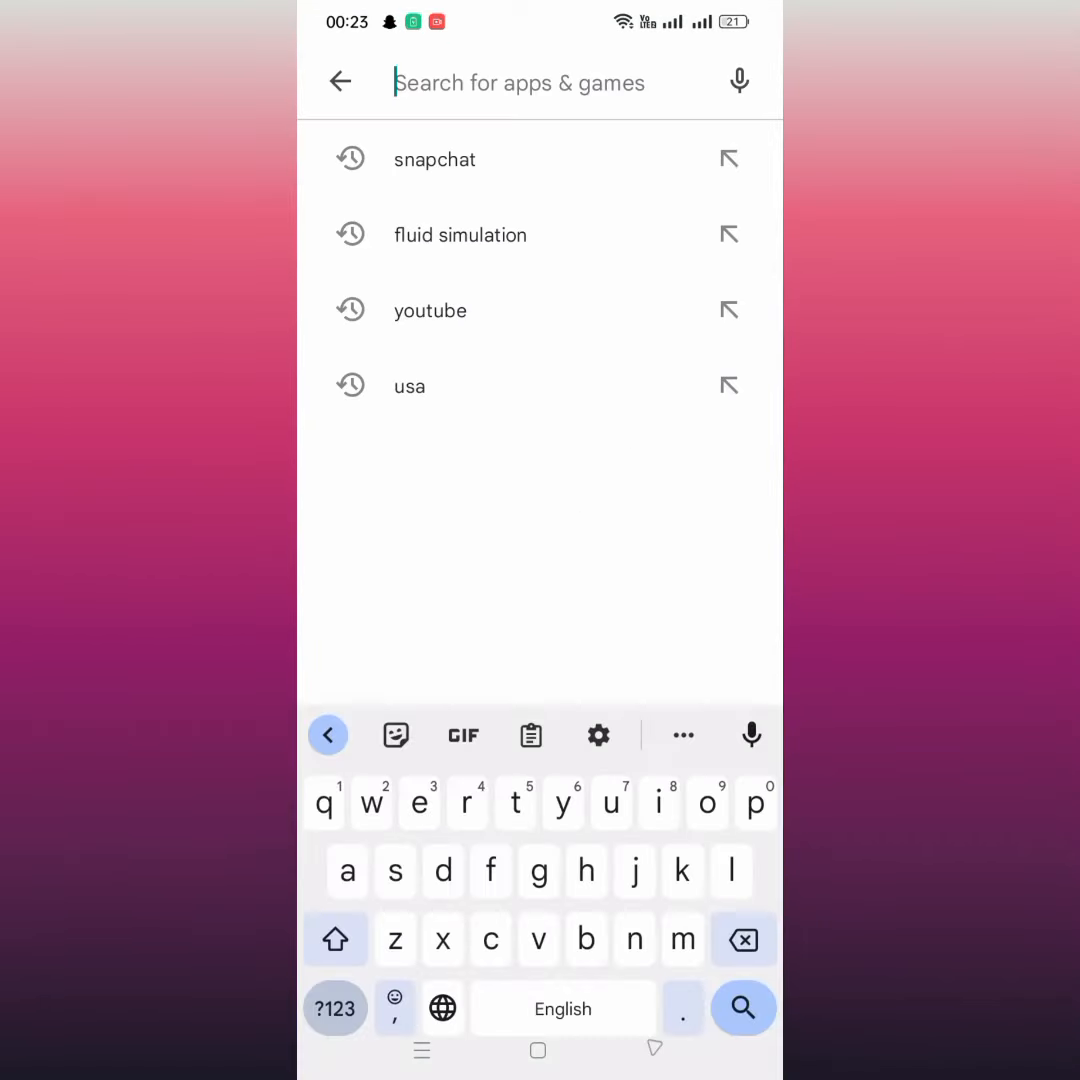
pyautogui.click(436, 160)
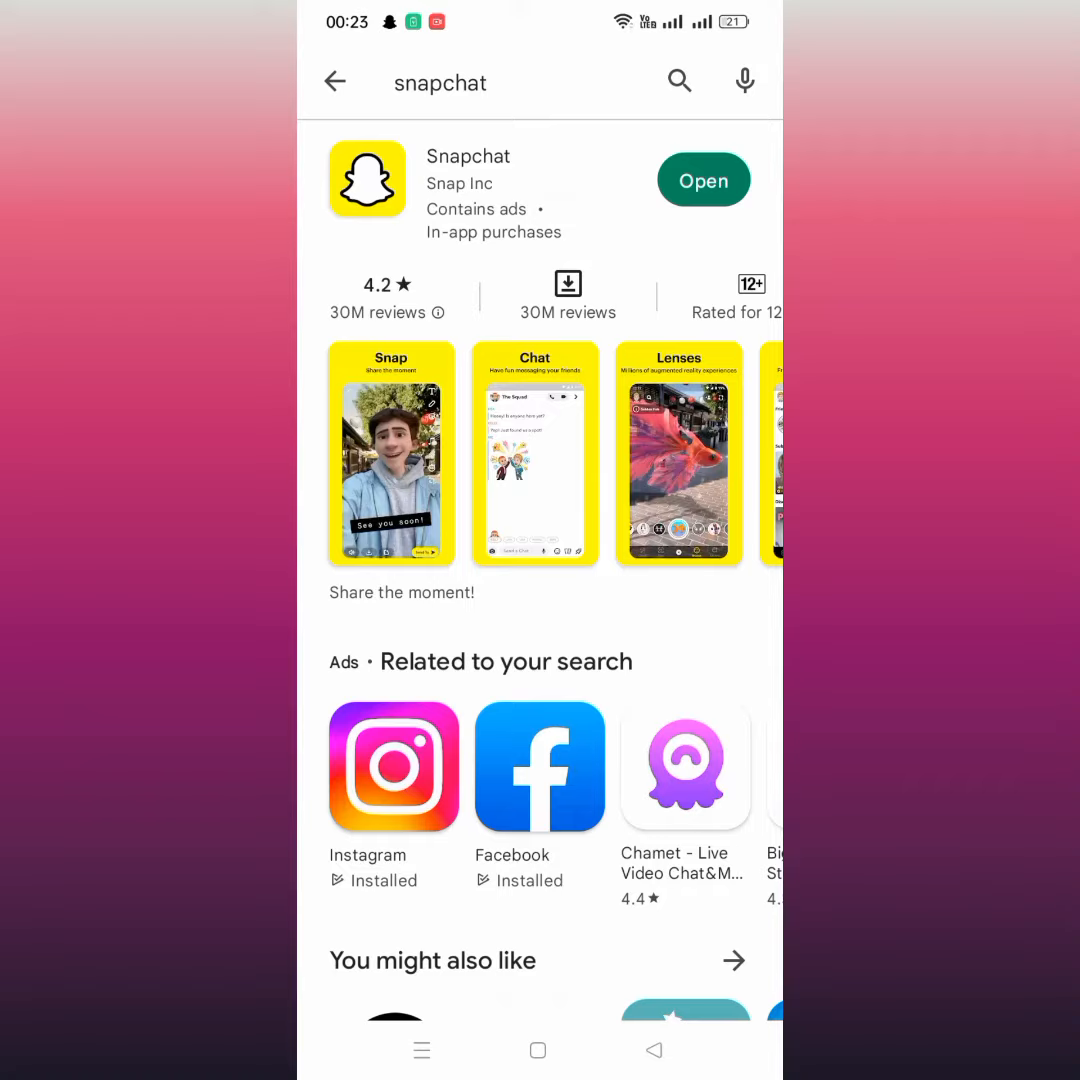
pyautogui.click(336, 82)
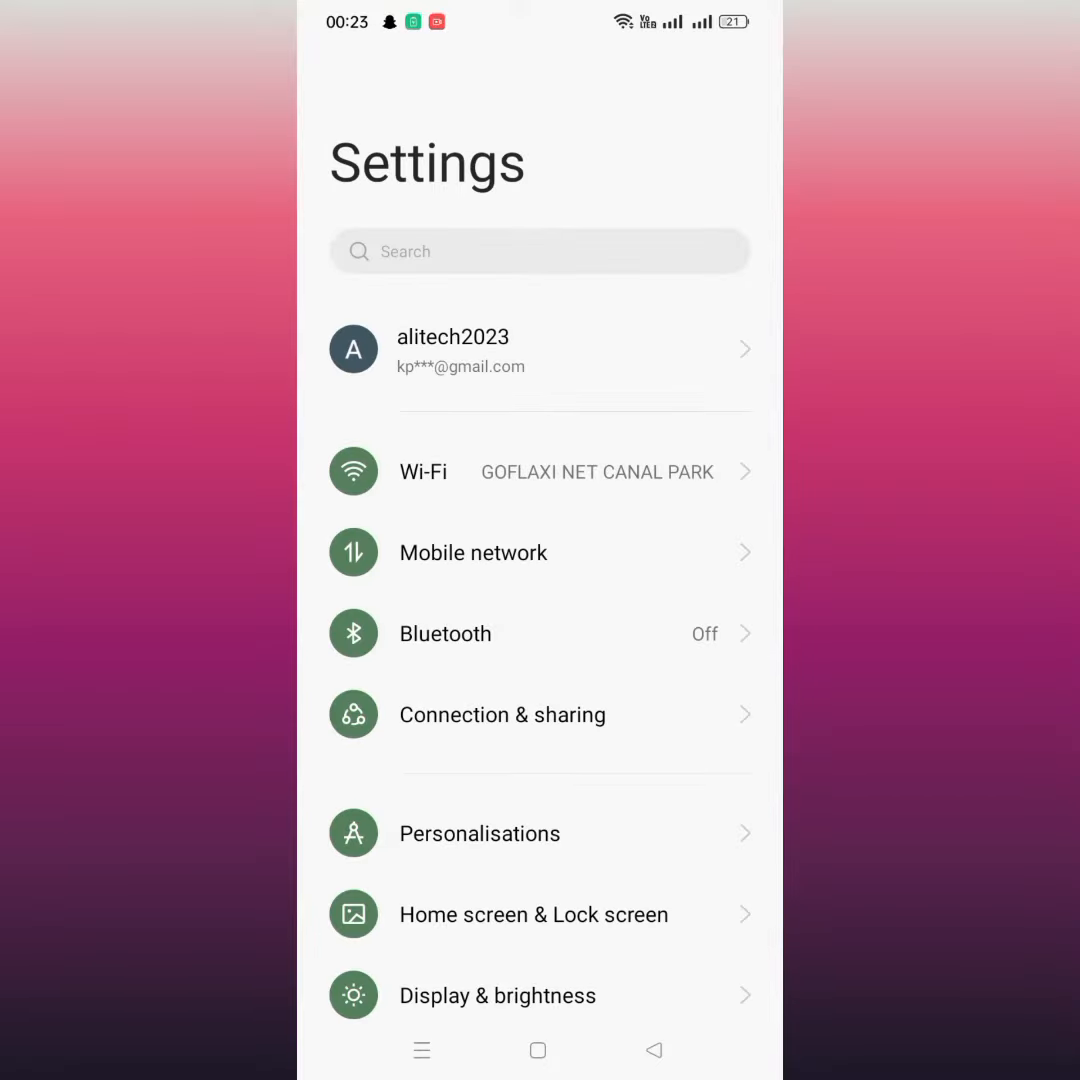
# - Find Snapchat under Apps > App management by searching 'sn' and view its storage usage
pyautogui.scroll(-3)
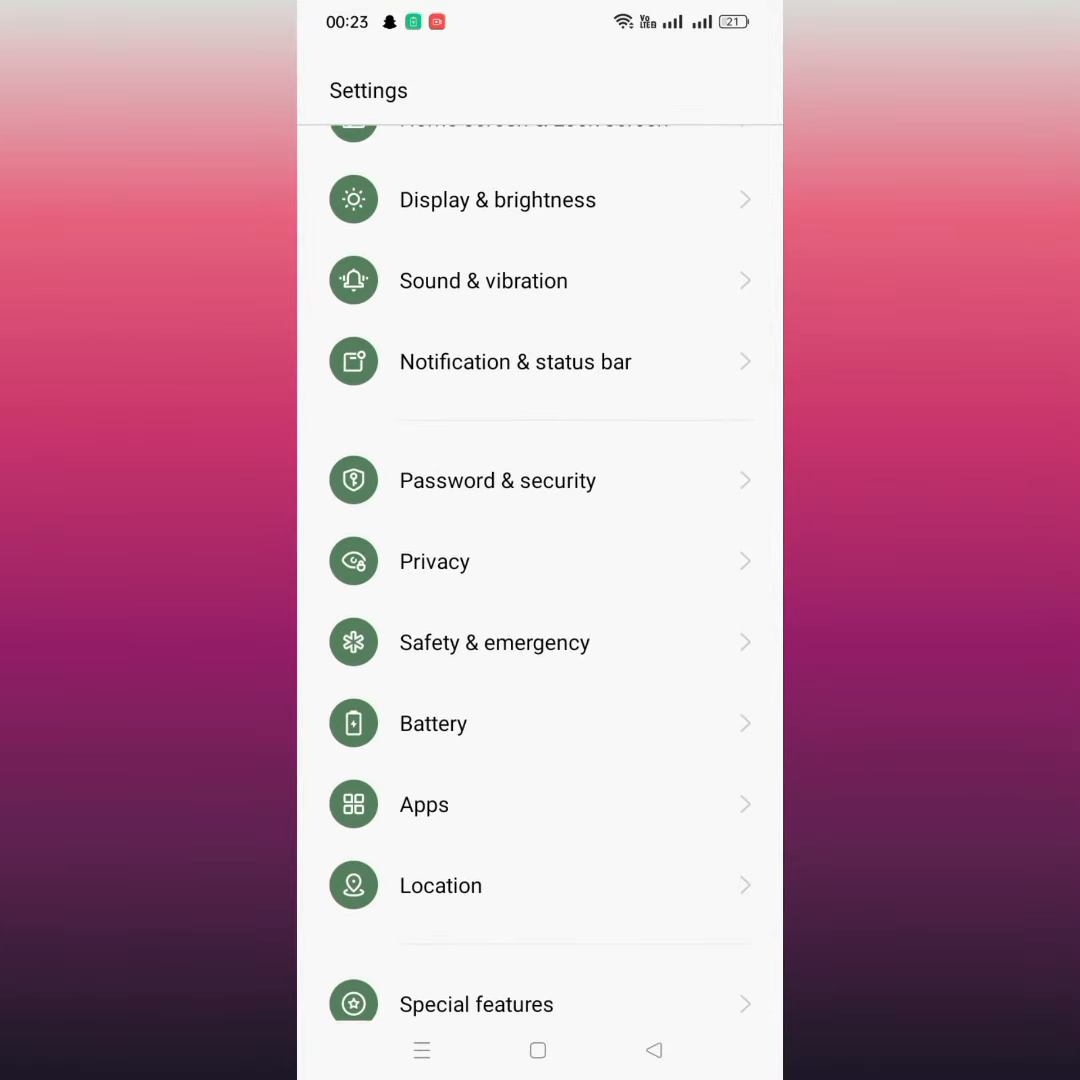
pyautogui.click(424, 804)
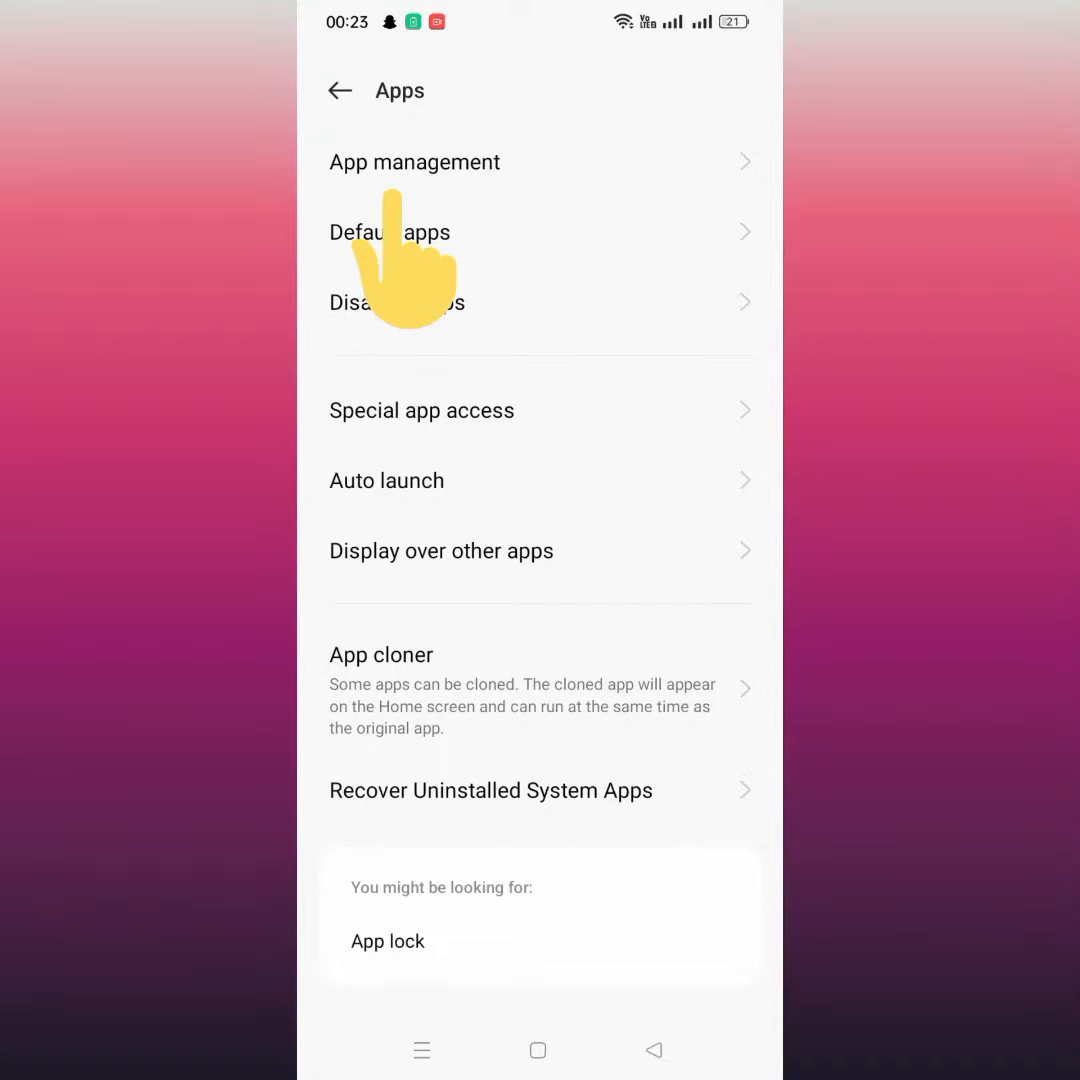
pyautogui.click(414, 160)
pyautogui.write('s')
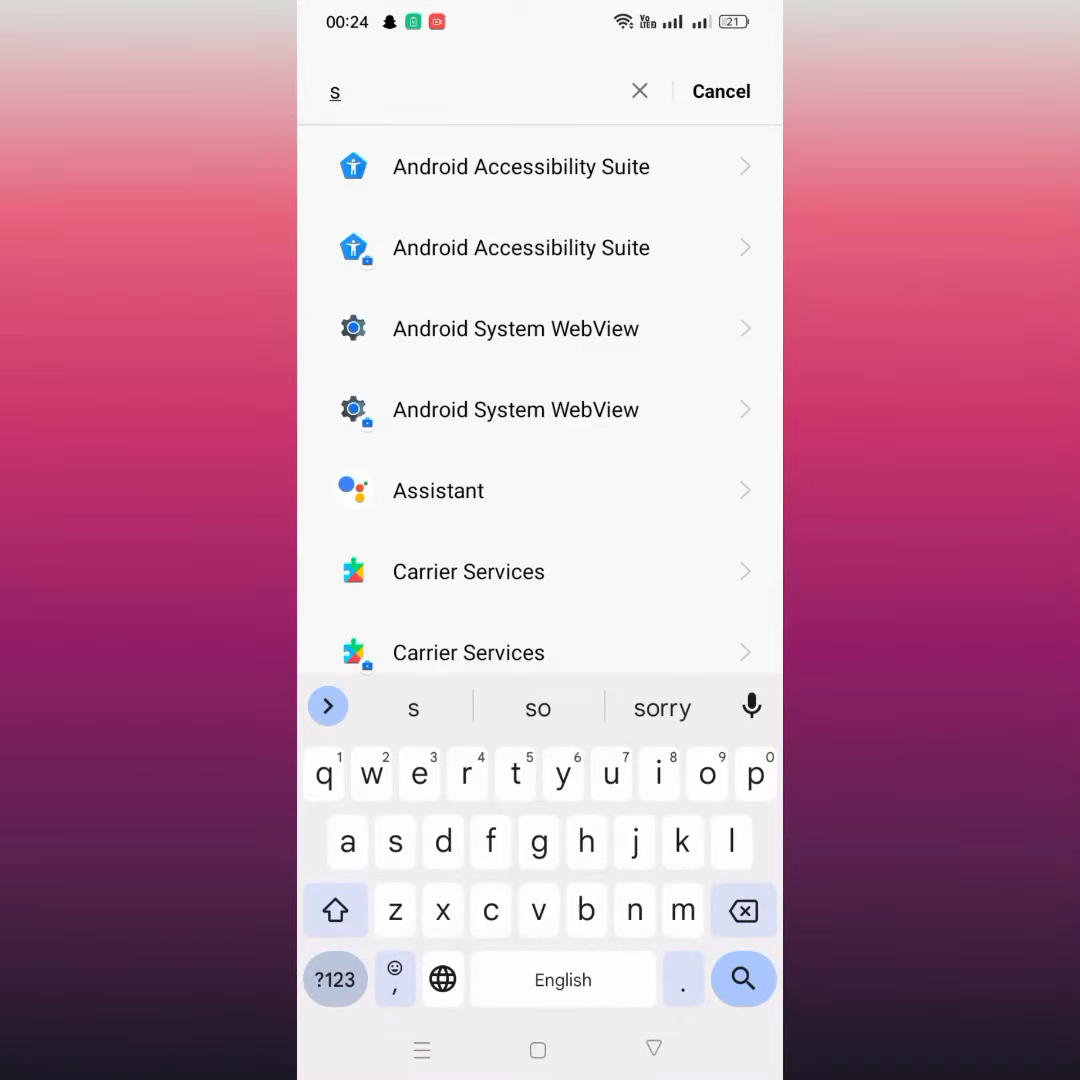
pyautogui.write('n')
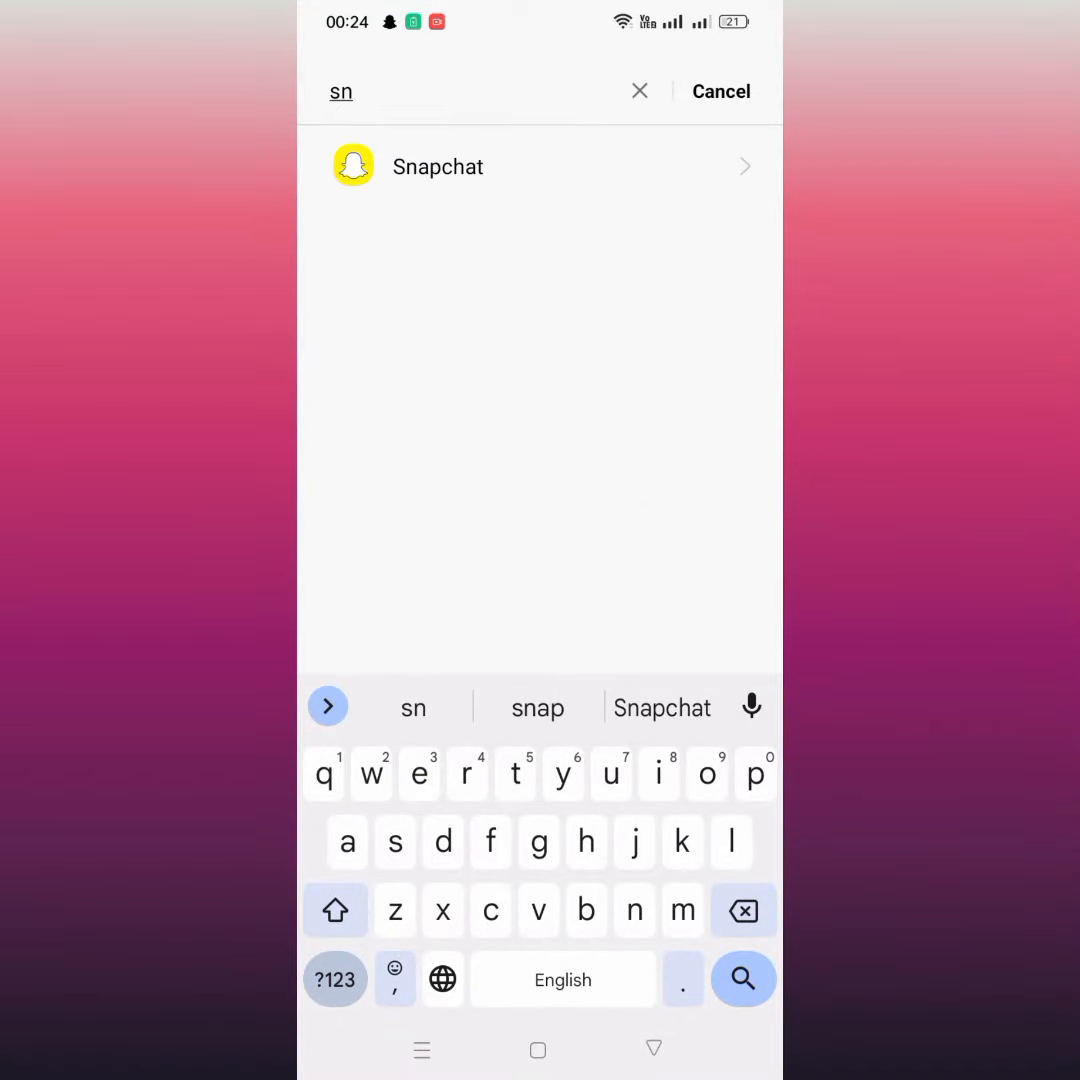
pyautogui.click(438, 166)
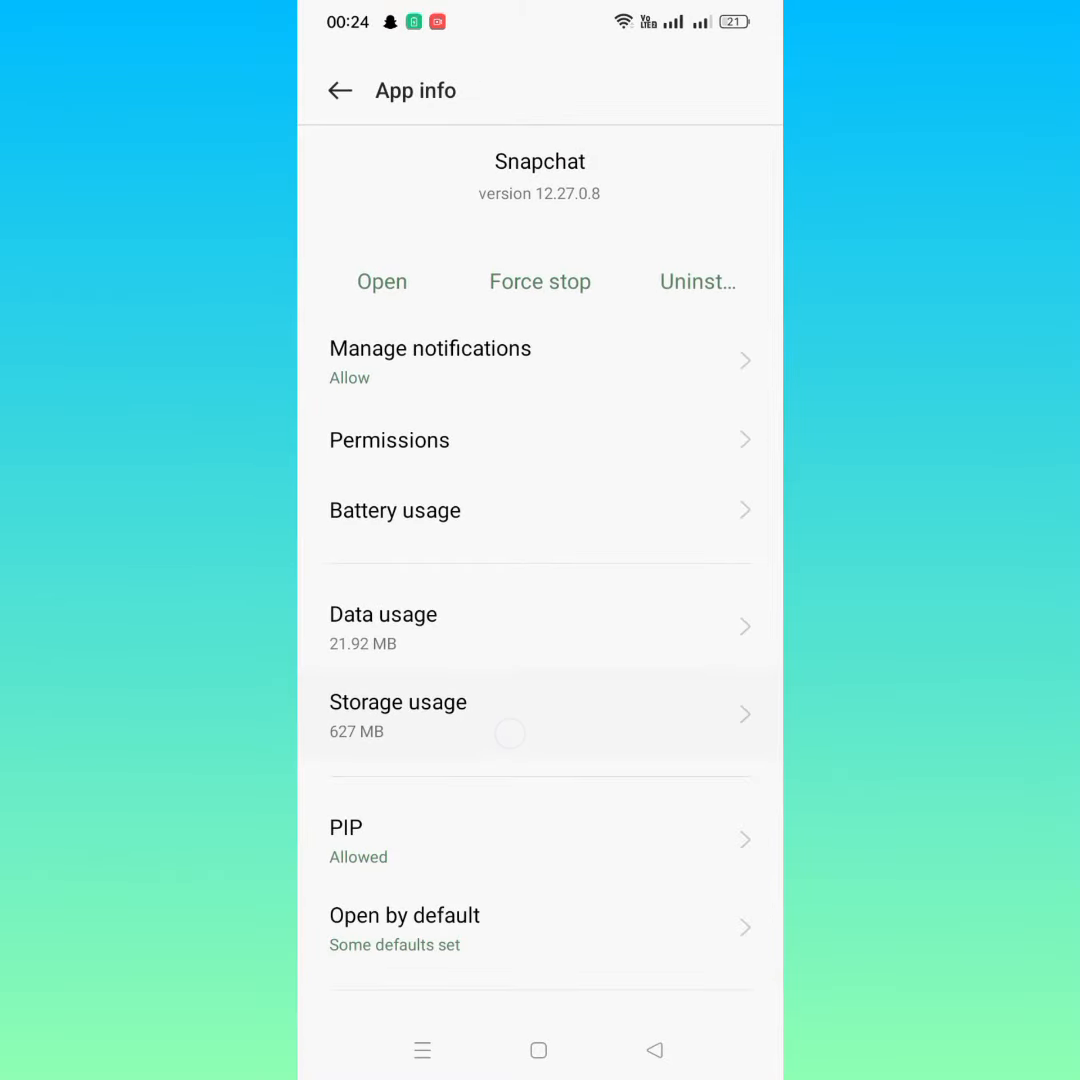
pyautogui.click(398, 714)
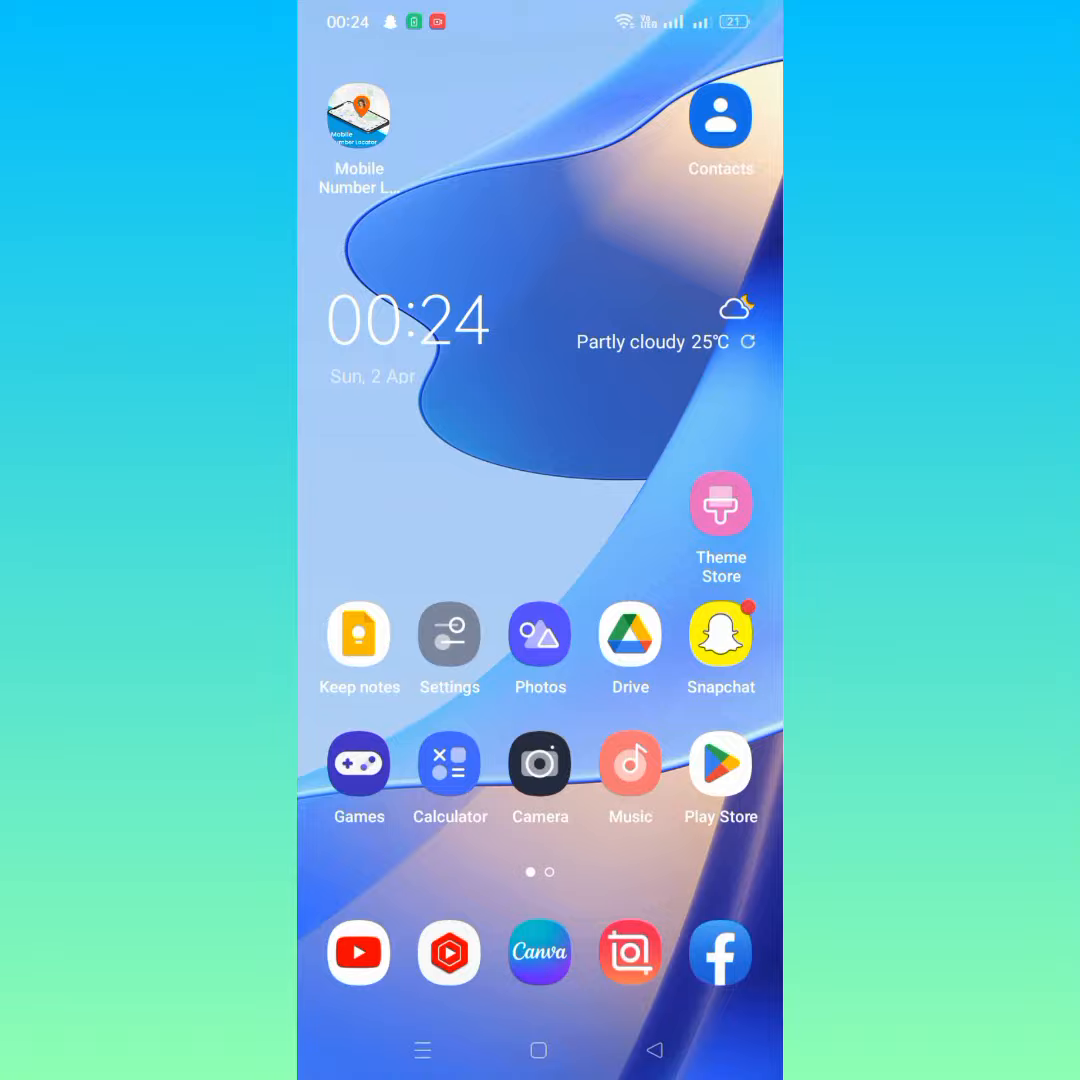
# - Launch Snapchat, enter its settings via the gear icon and scroll to Account Actions
pyautogui.click(720, 632)
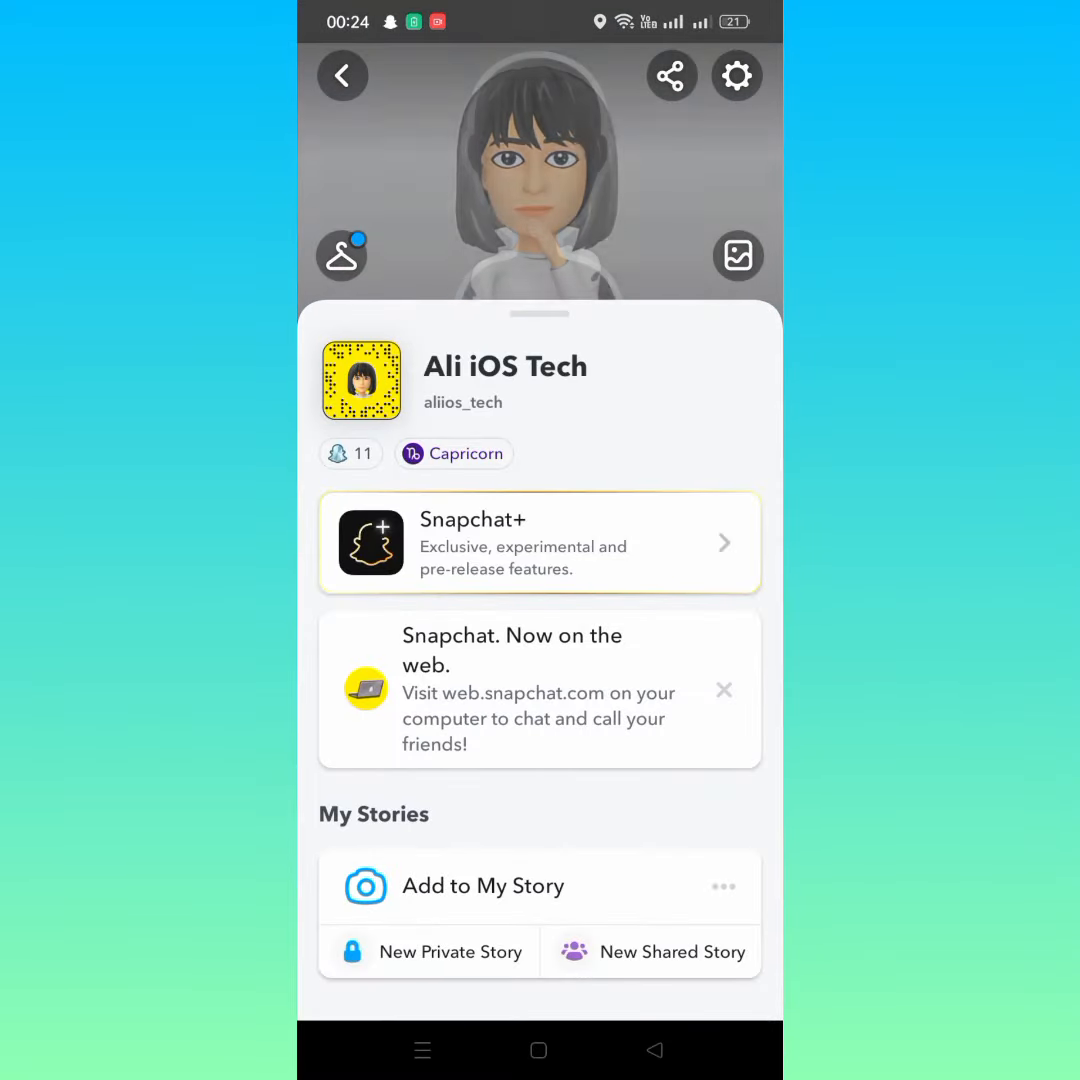
pyautogui.click(738, 76)
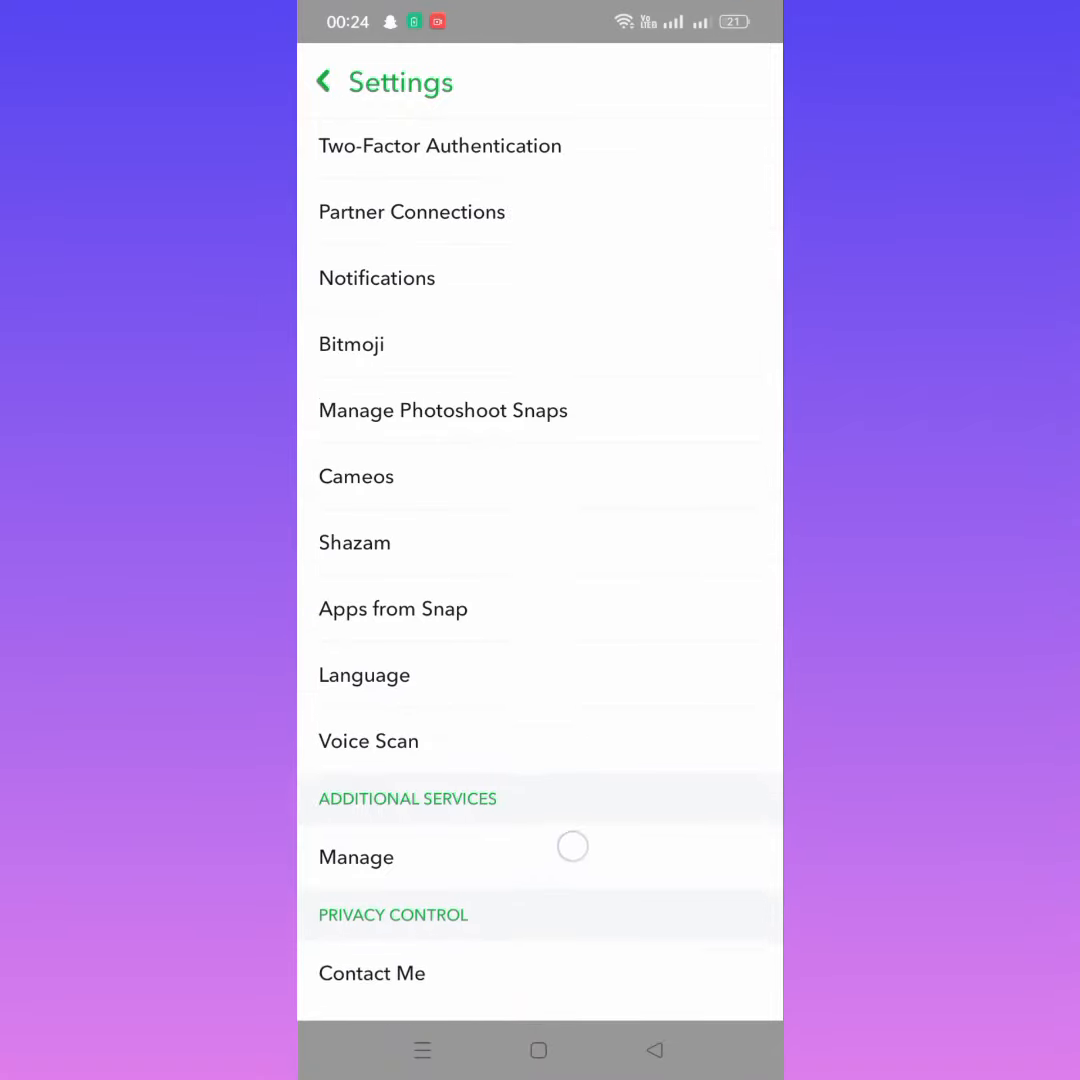
pyautogui.scroll(-3)
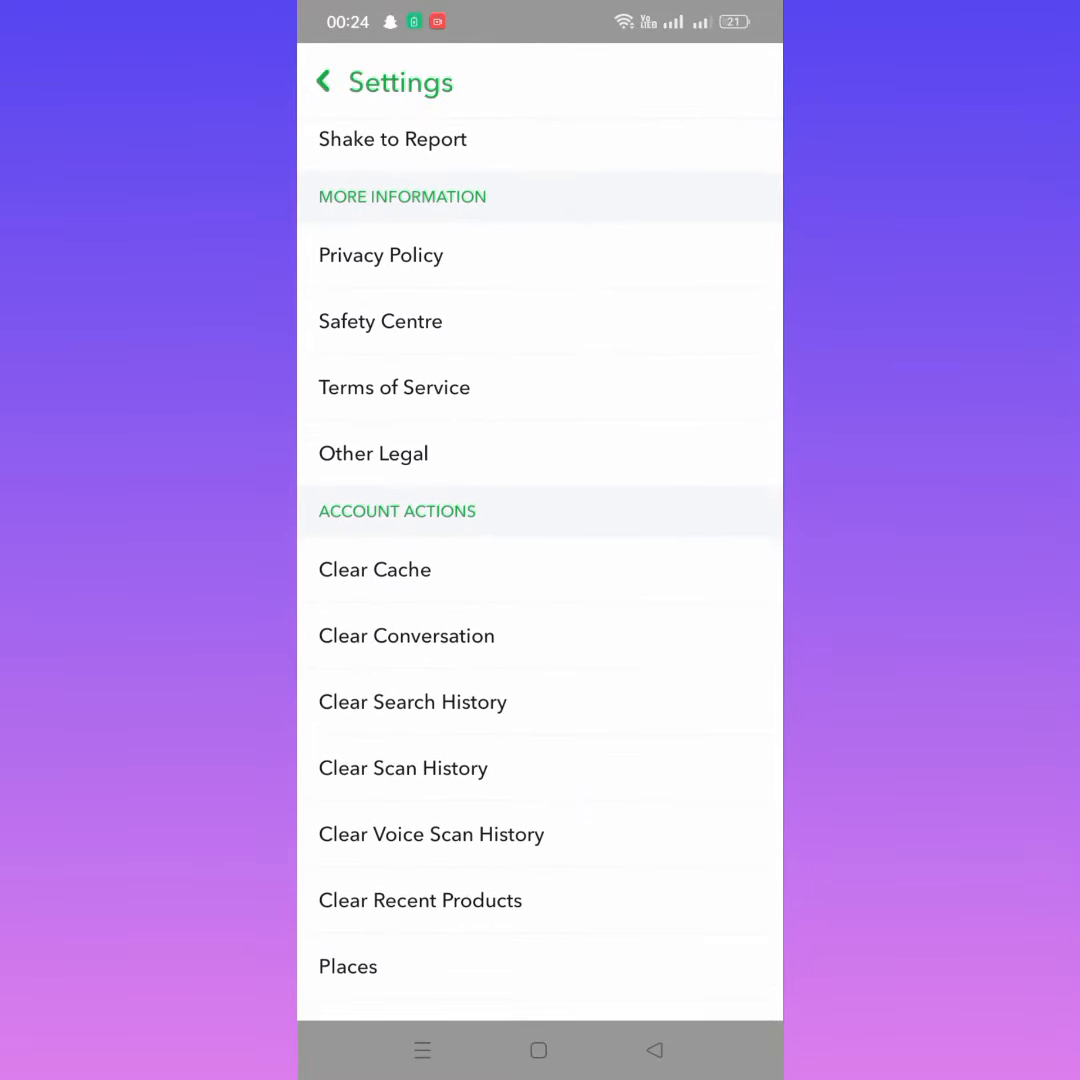
# - Clear Snapchat's cache and confirm, getting the 'Successfully cleared cache' toast
pyautogui.click(376, 568)
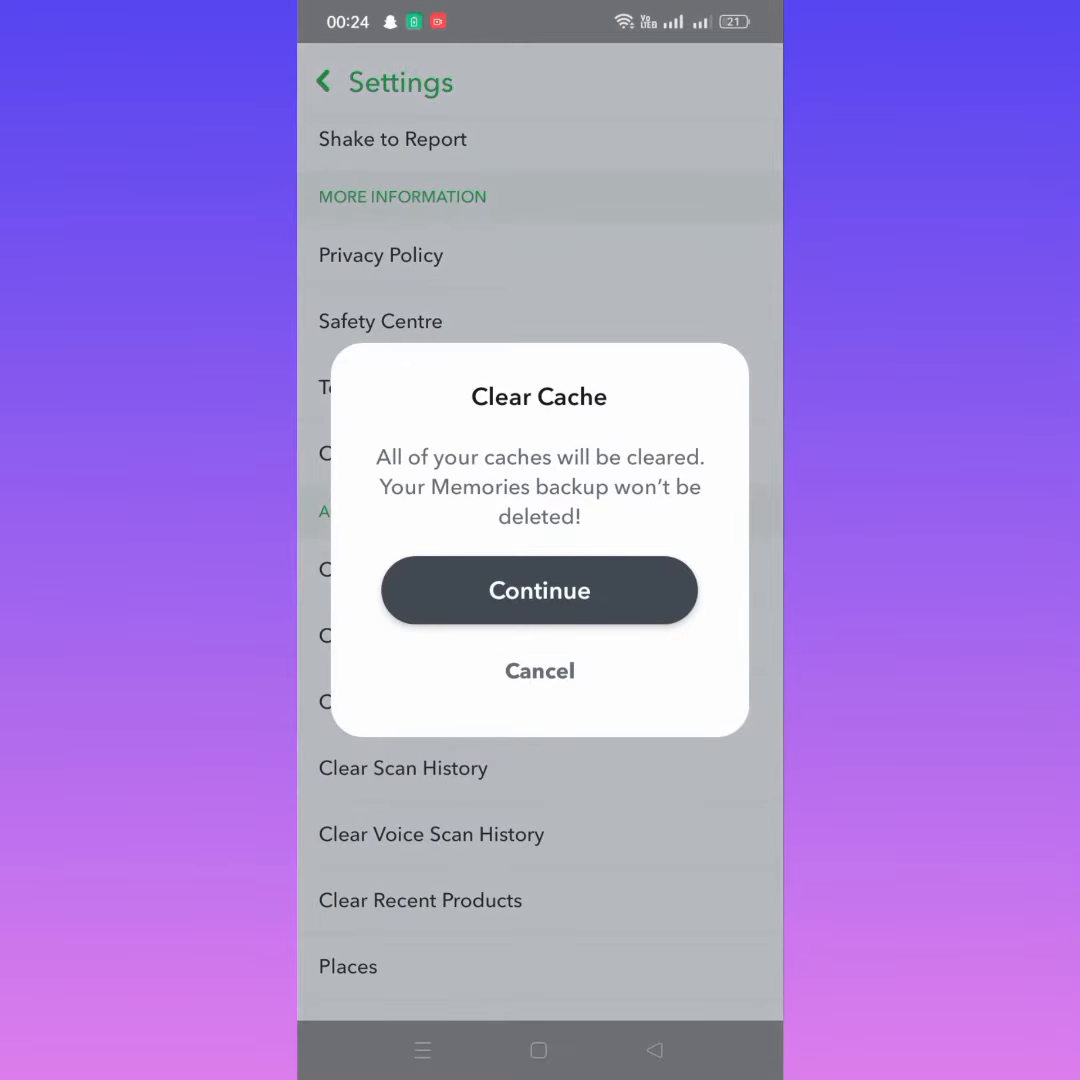
pyautogui.click(540, 590)
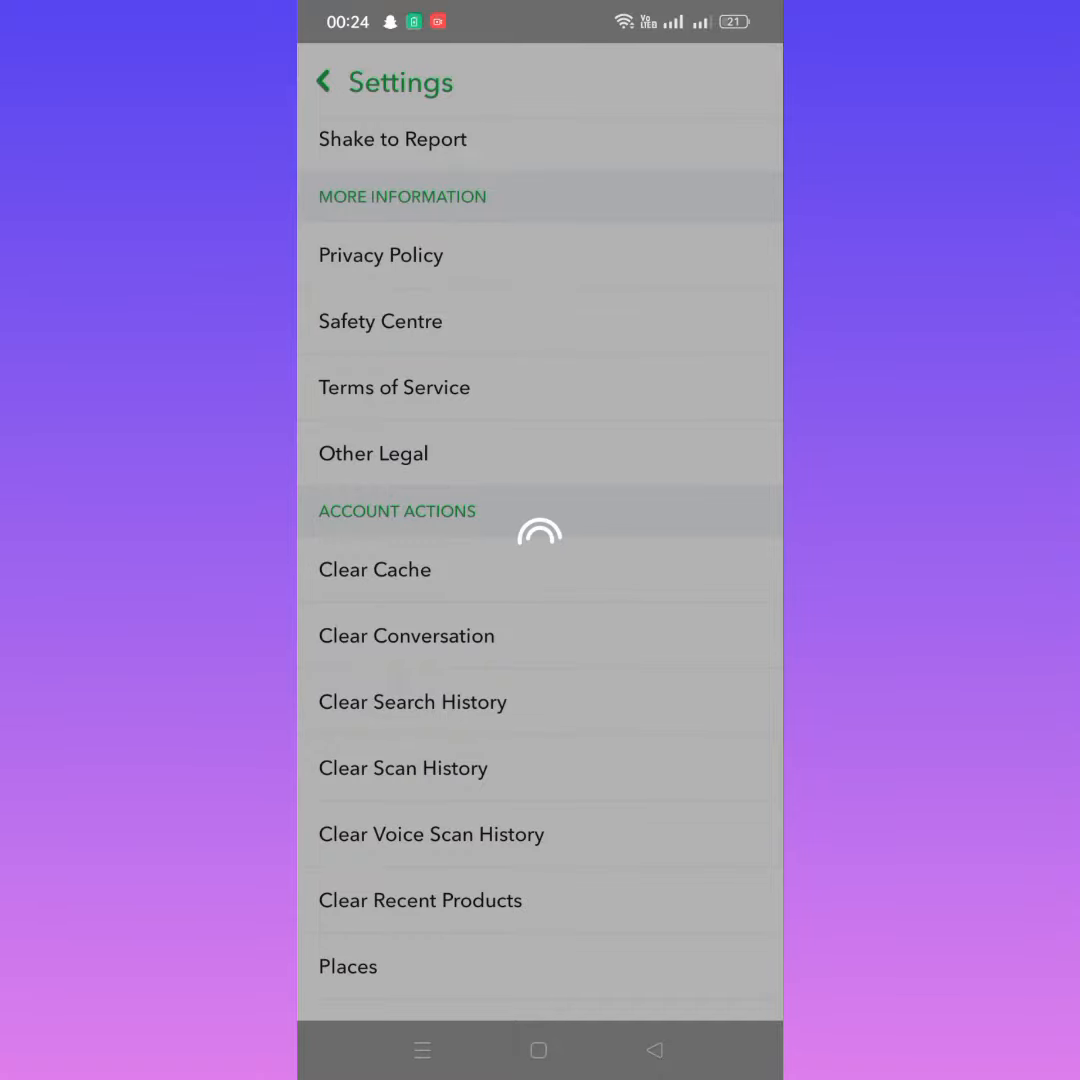
pyautogui.click(374, 568)
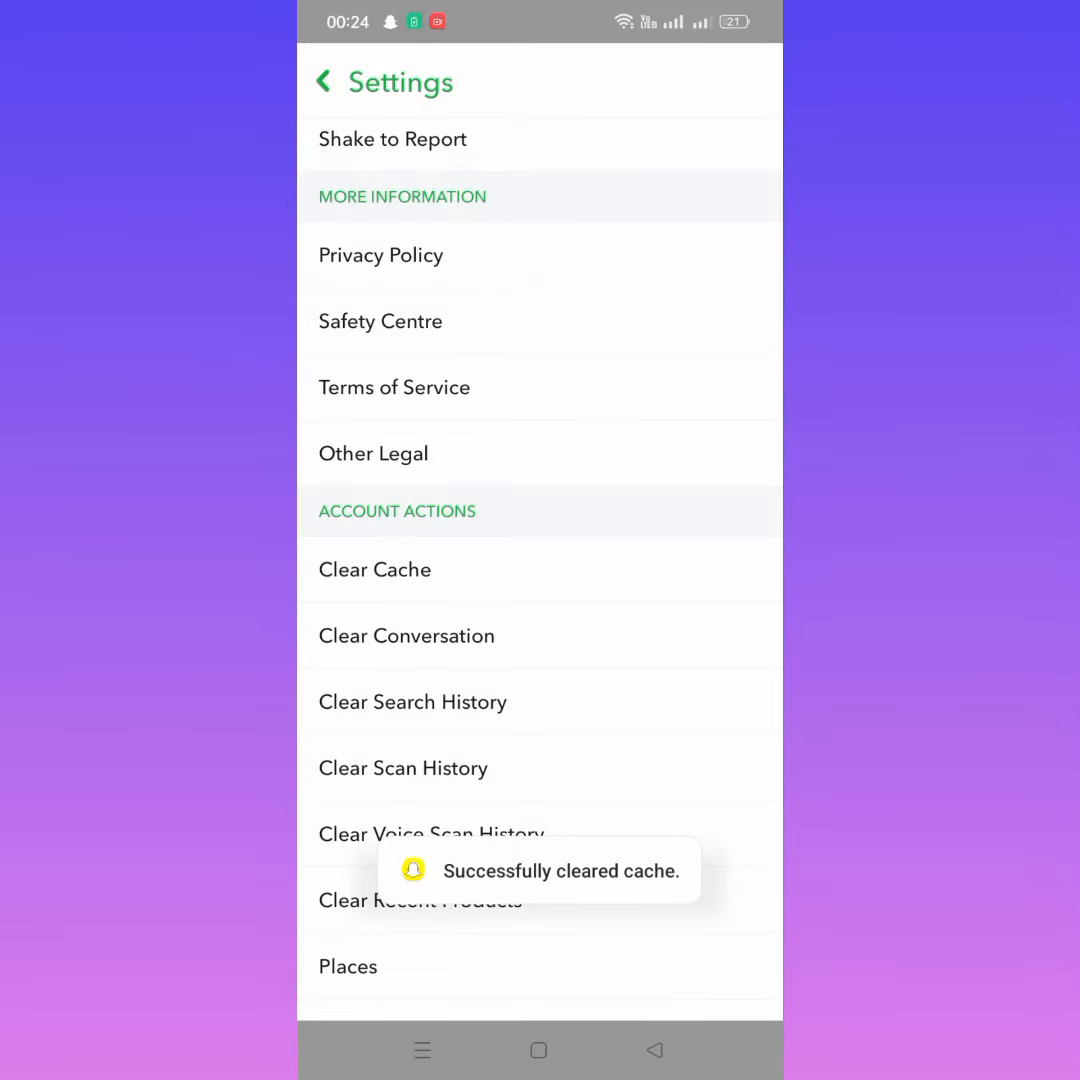